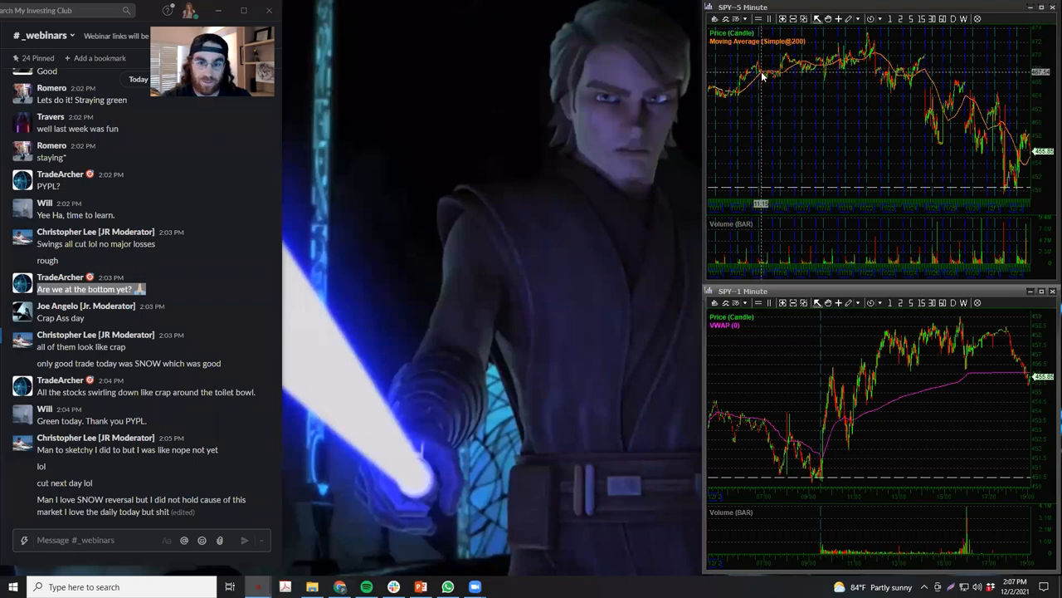
pyautogui.moveTo(866, 54)
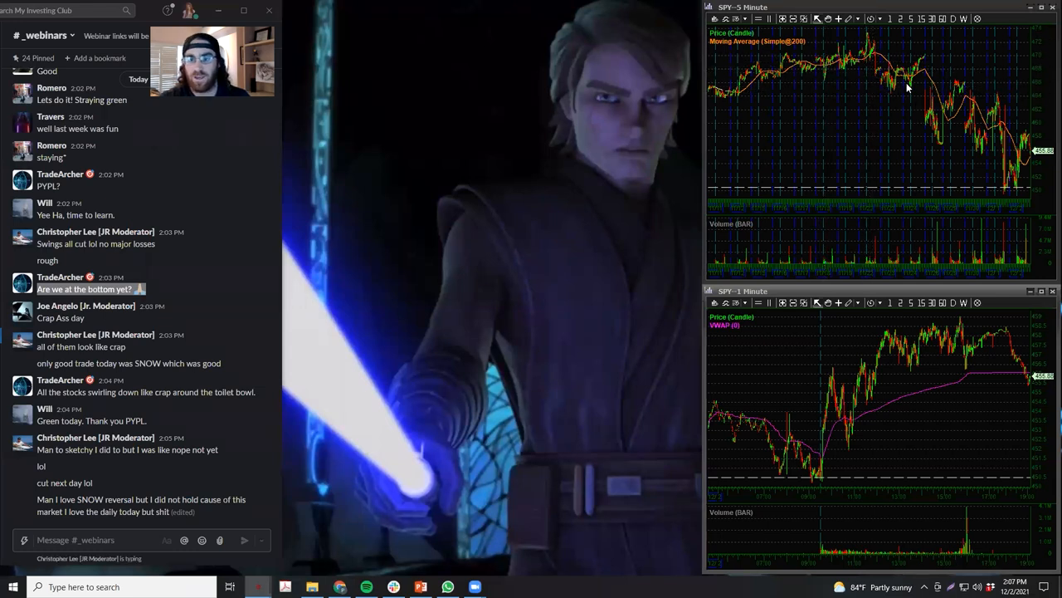
pyautogui.moveTo(892, 89)
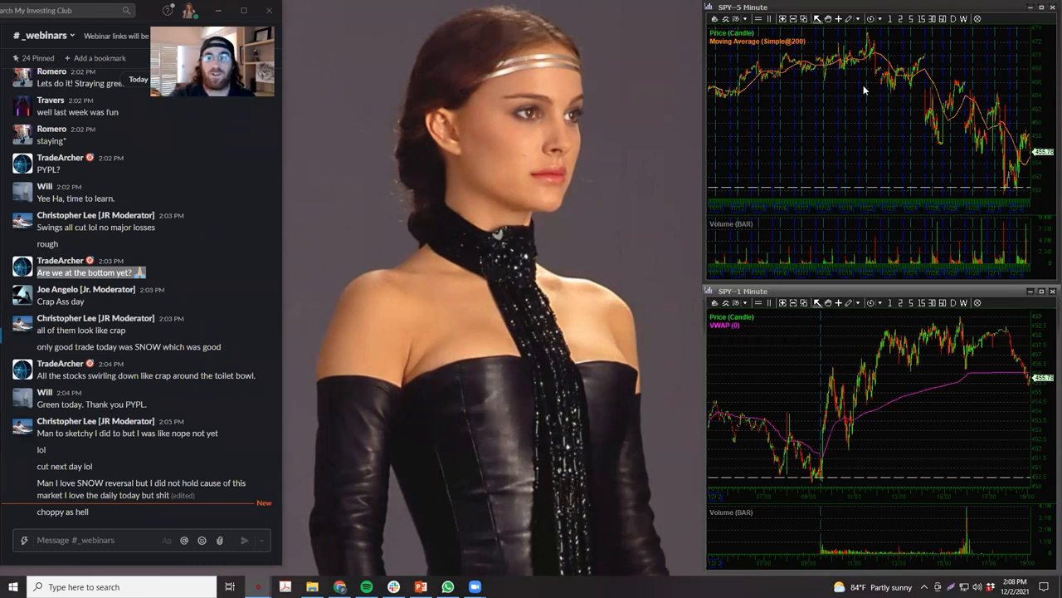
pyautogui.moveTo(966, 86)
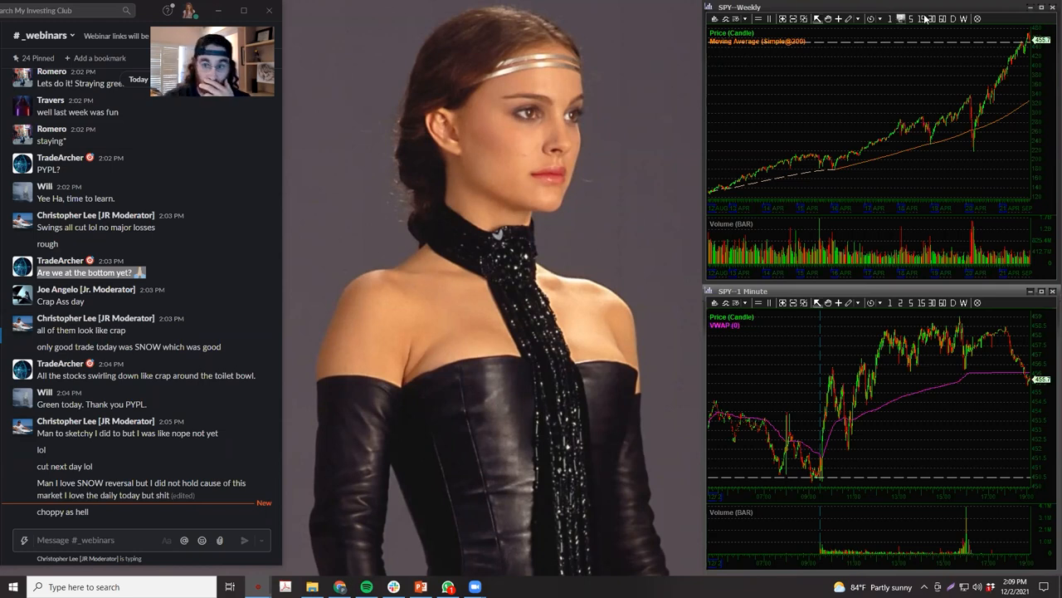
pyautogui.moveTo(861, 147)
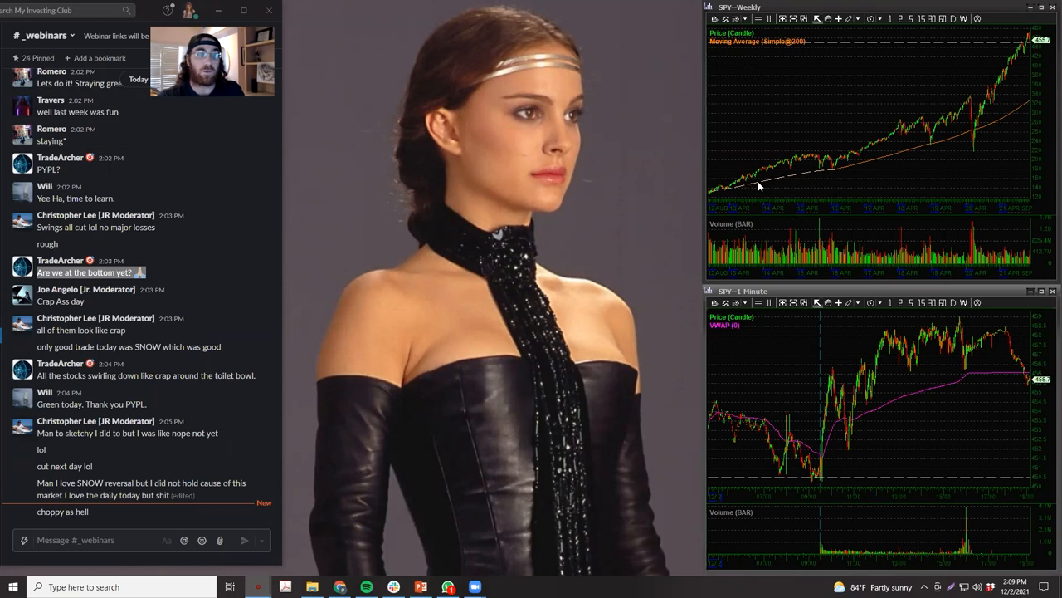
# Zoom the SPY weekly chart in to show roughly the last two years of candles.
pyautogui.scroll(-3)
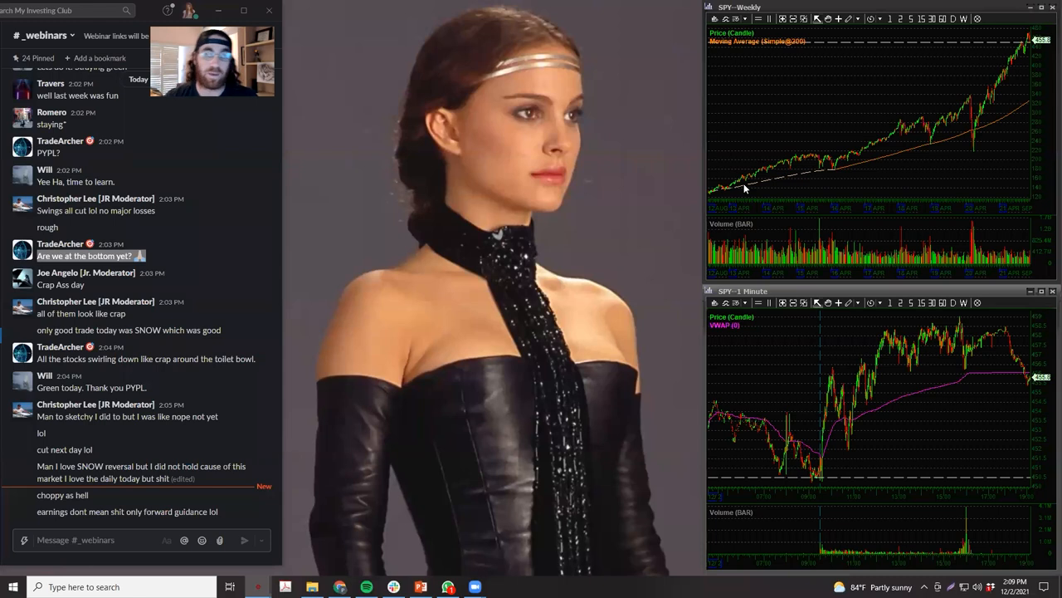
pyautogui.moveTo(975, 120)
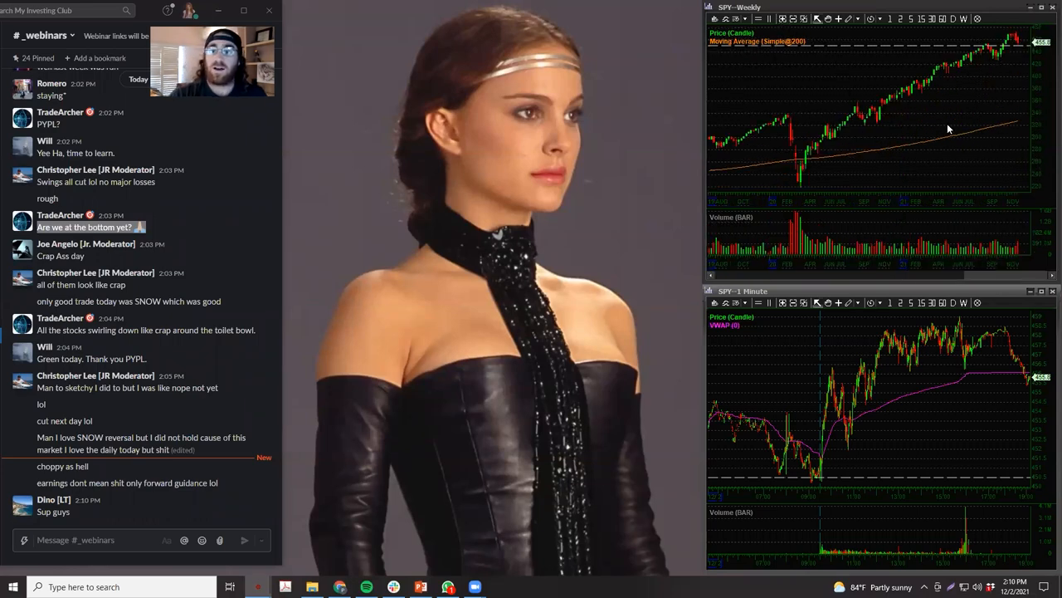
pyautogui.moveTo(958, 168)
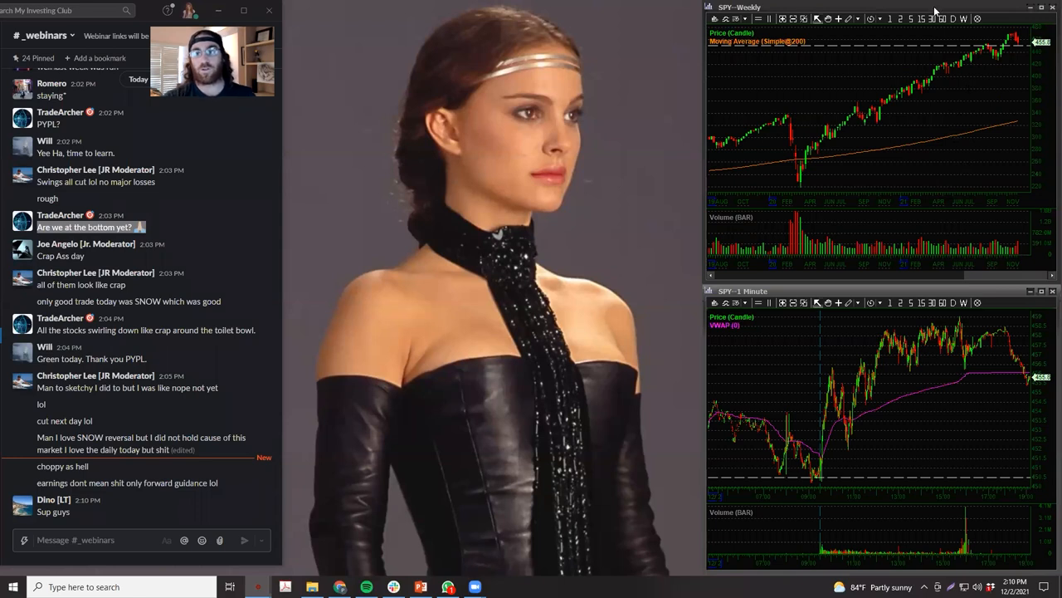
pyautogui.moveTo(910, 112)
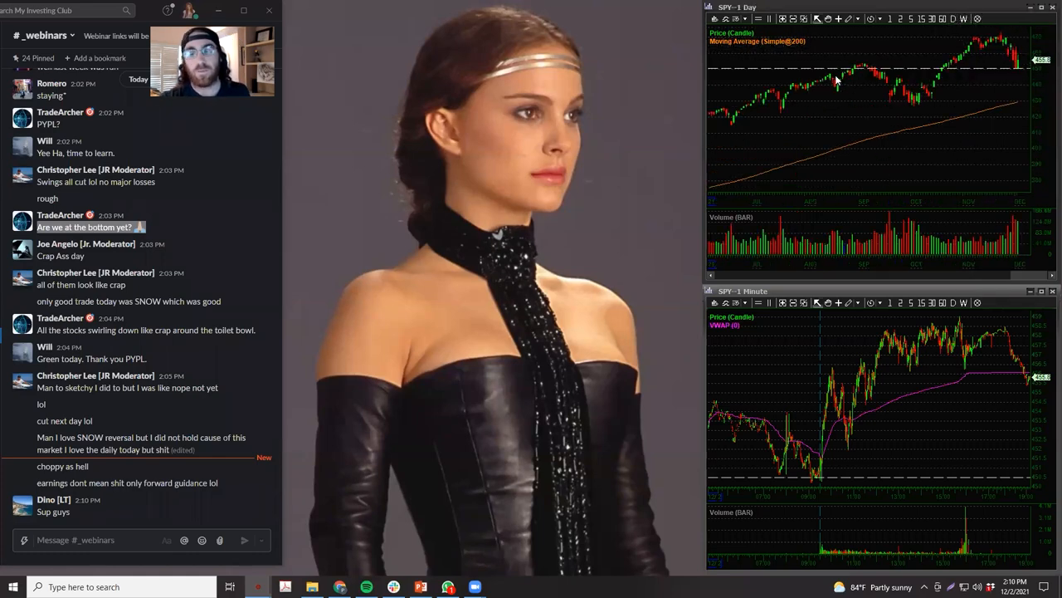
pyautogui.moveTo(709, 51)
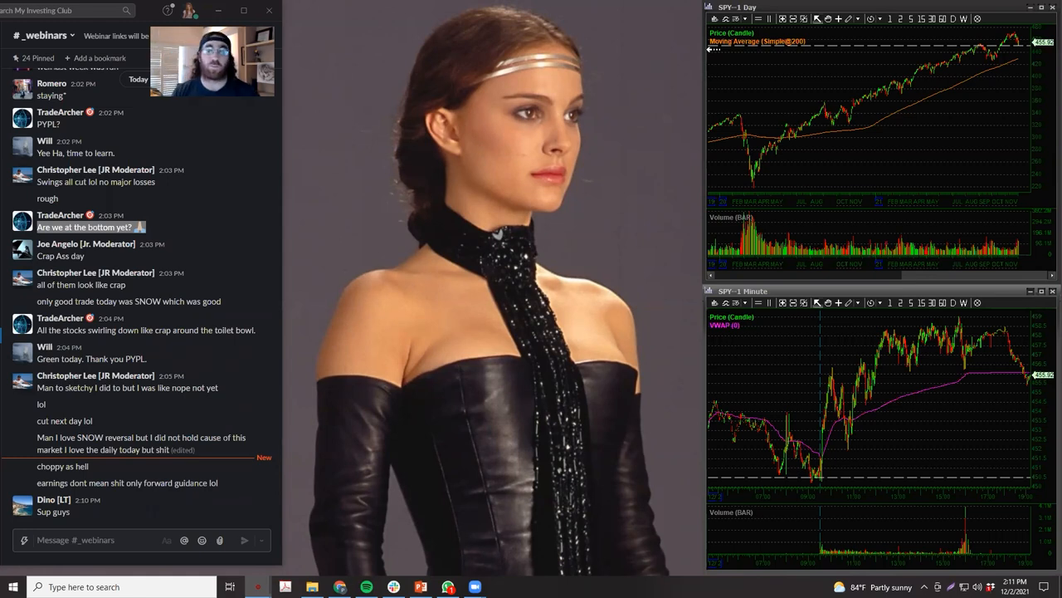
pyautogui.moveTo(778, 100)
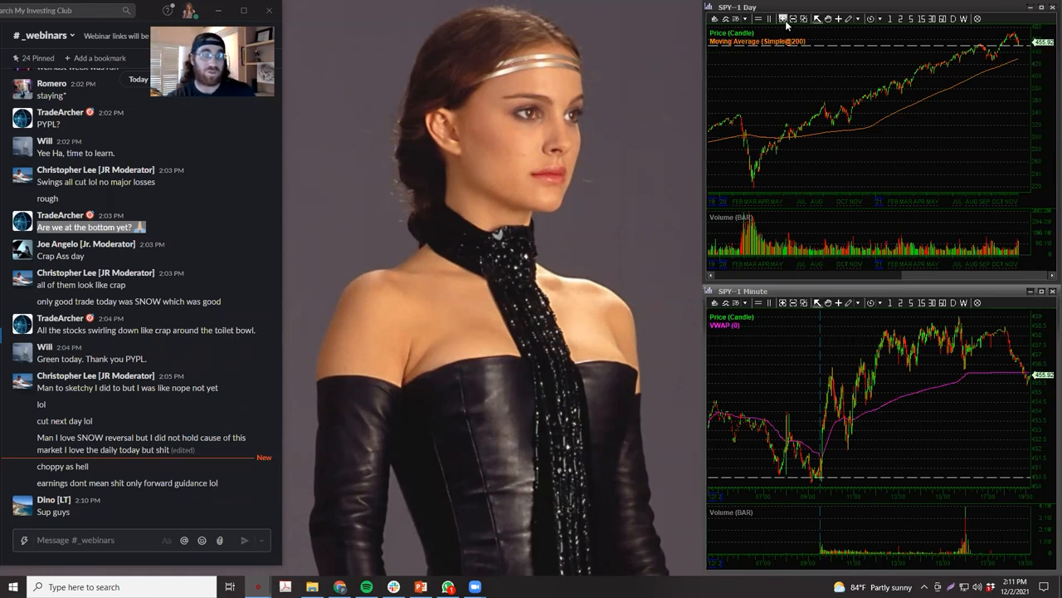
pyautogui.moveTo(936, 29)
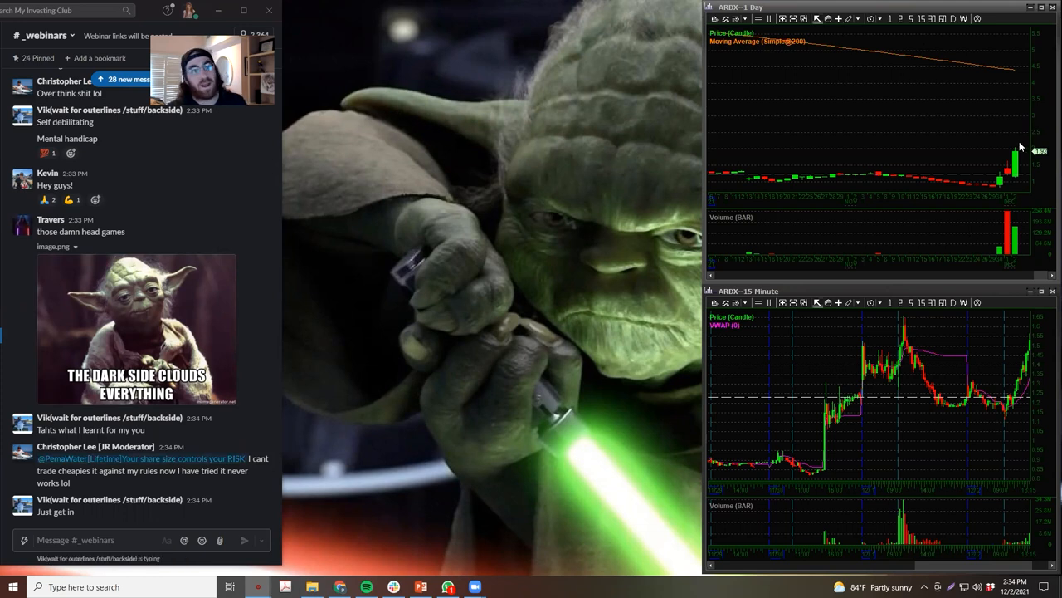
pyautogui.moveTo(1020, 172)
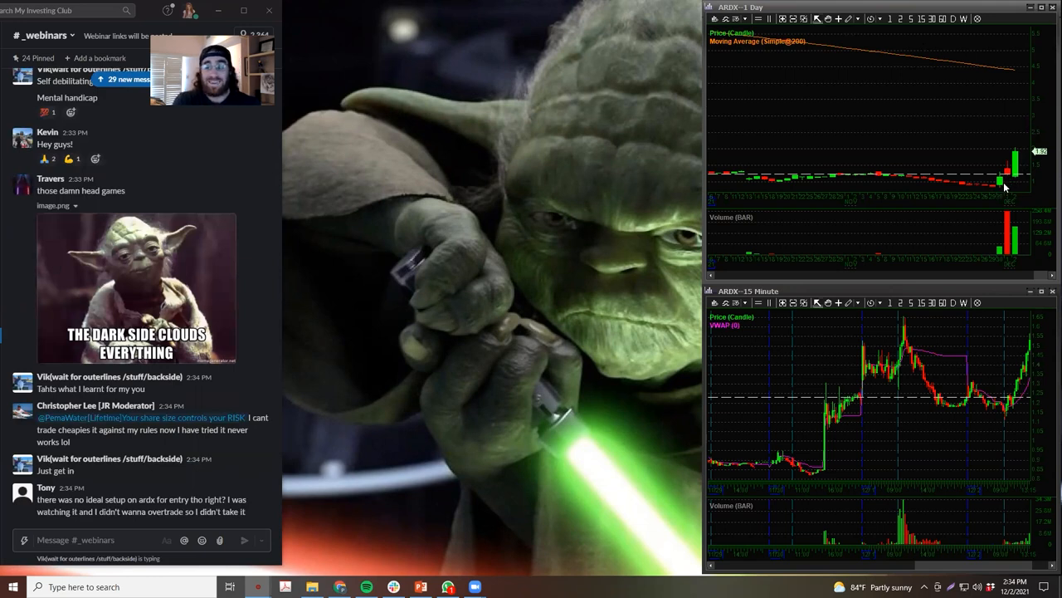
pyautogui.moveTo(1016, 149)
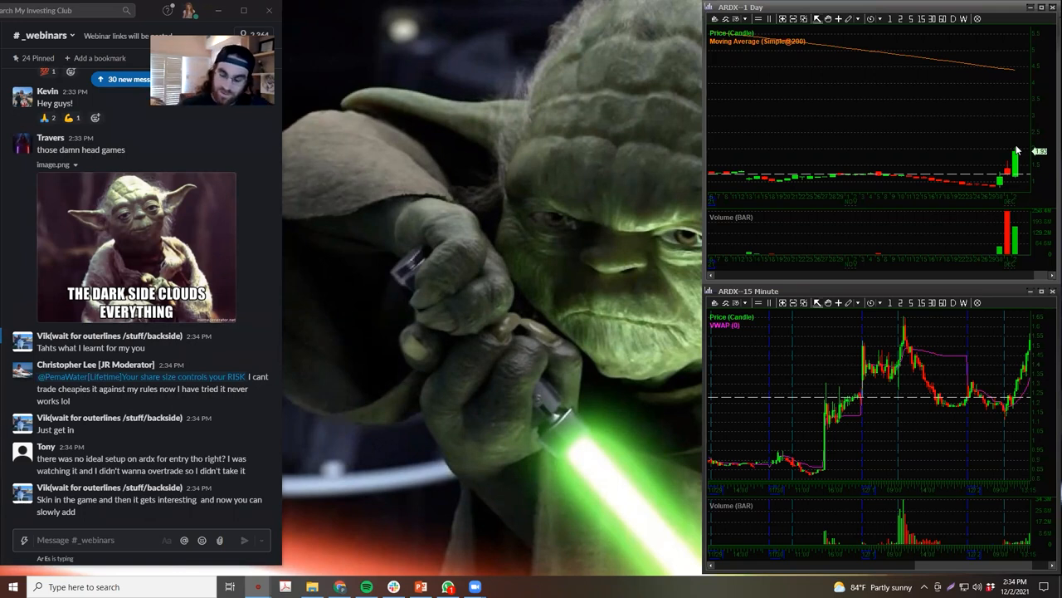
pyautogui.moveTo(419, 549)
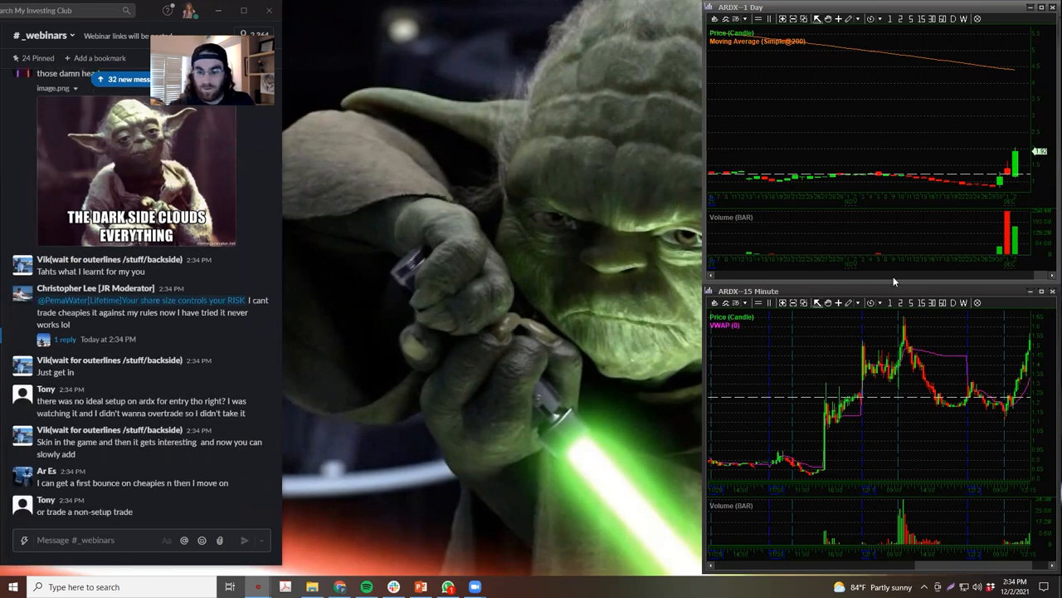
pyautogui.moveTo(720, 366)
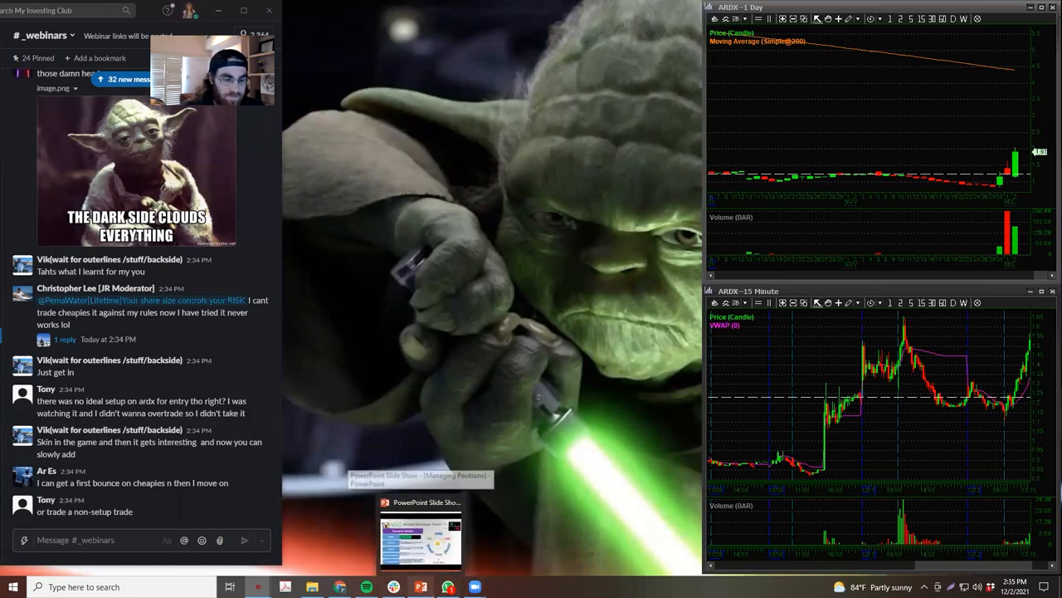
# Bring the PowerPoint slide show to the front on the Market Sentiment - Theme slide.
pyautogui.click(421, 539)
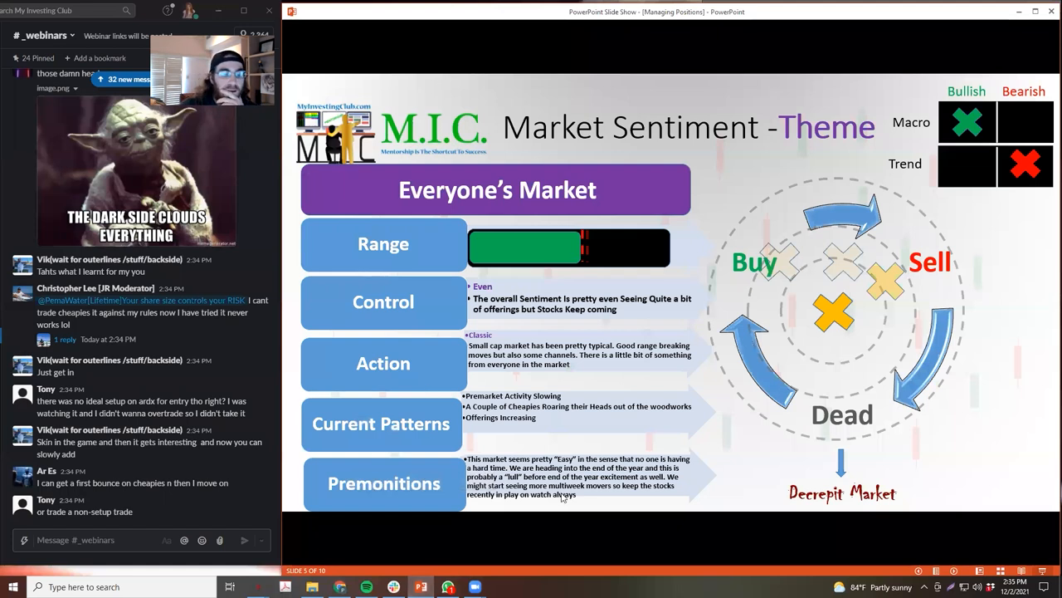